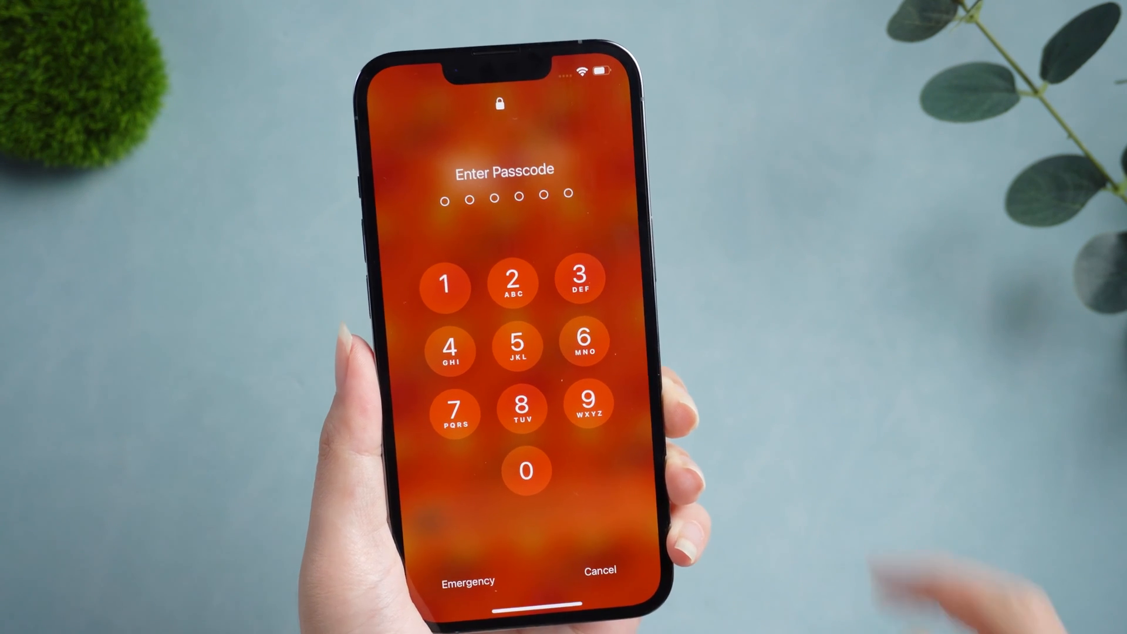
Try a passcode on the locked iPhone, leaving the screen to go dark
click(584, 341)
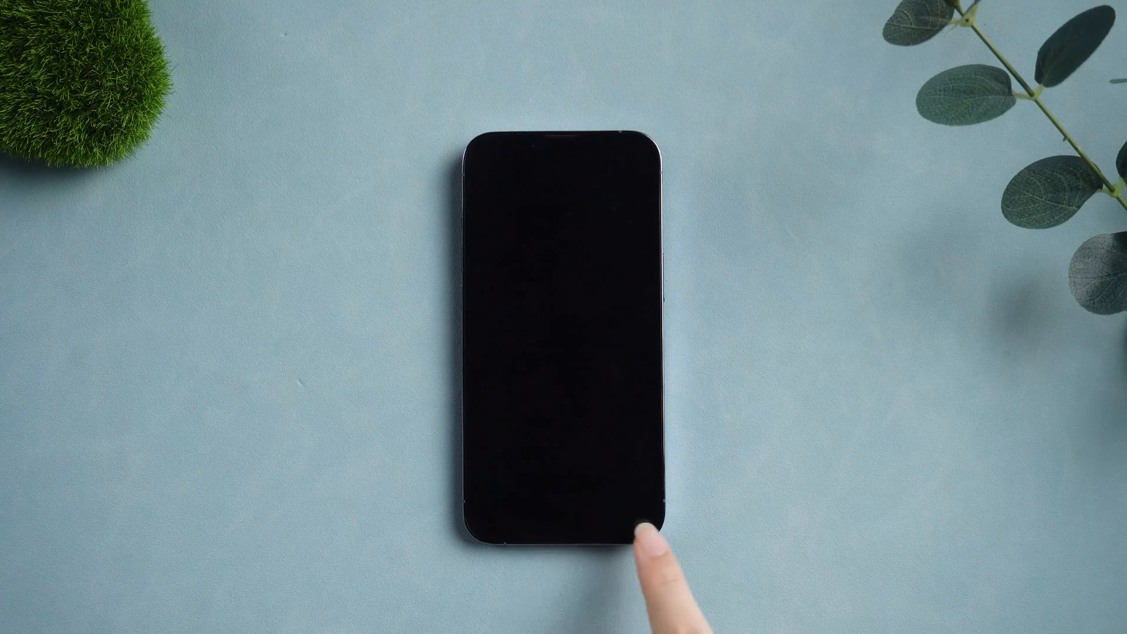
Wake the iPhone, use Forgot Passcode to start a reset, enter the Apple ID password and erase it
click(644, 525)
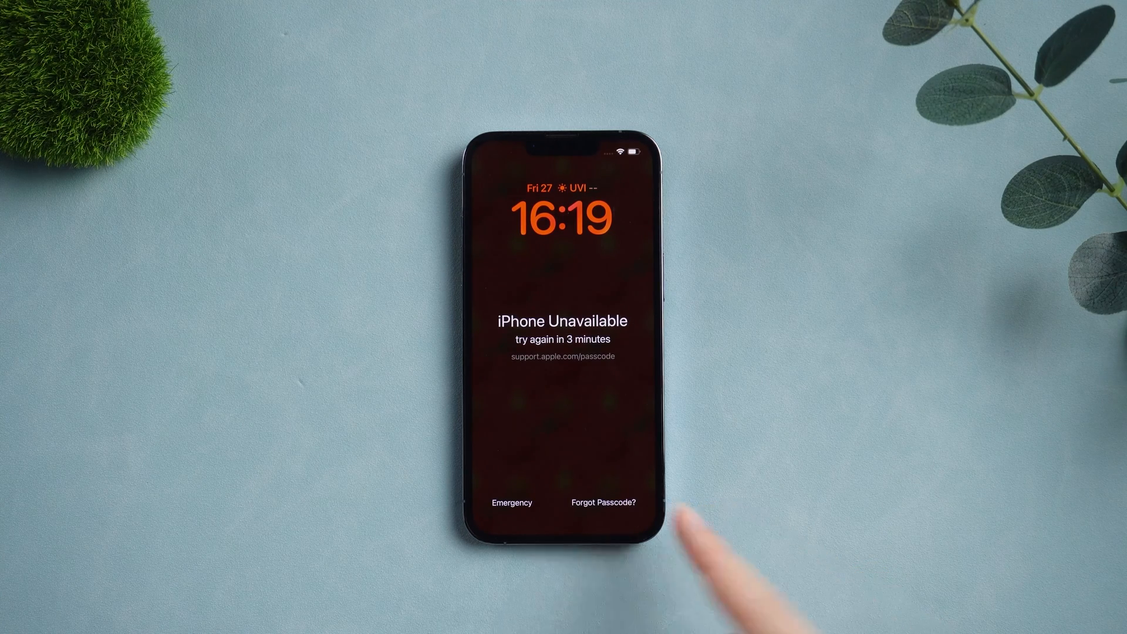
click(598, 501)
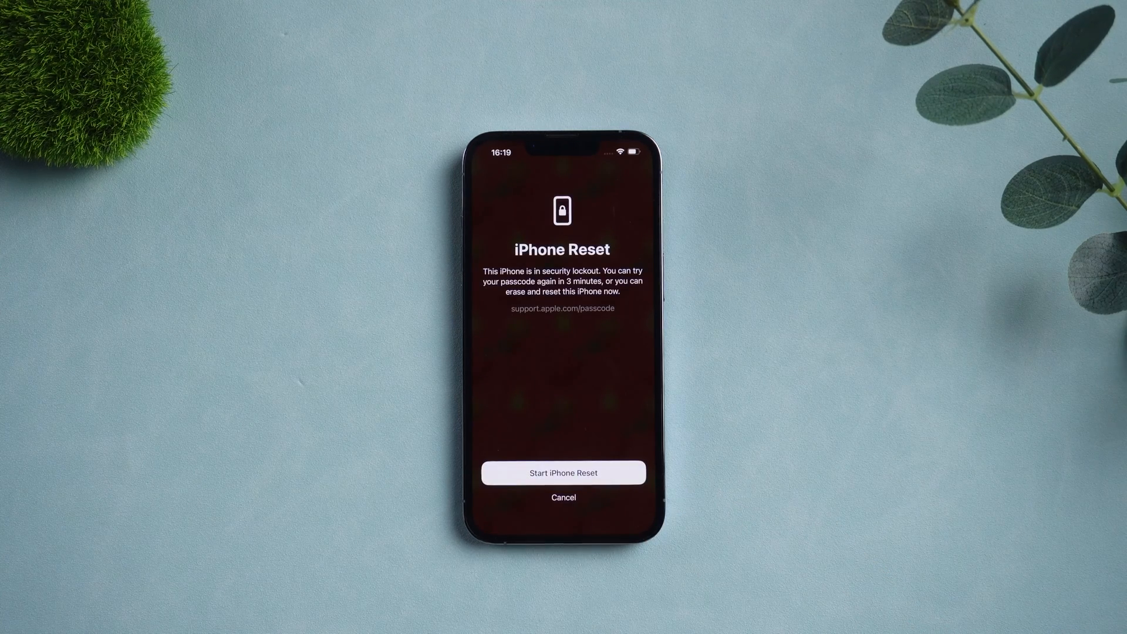
click(564, 474)
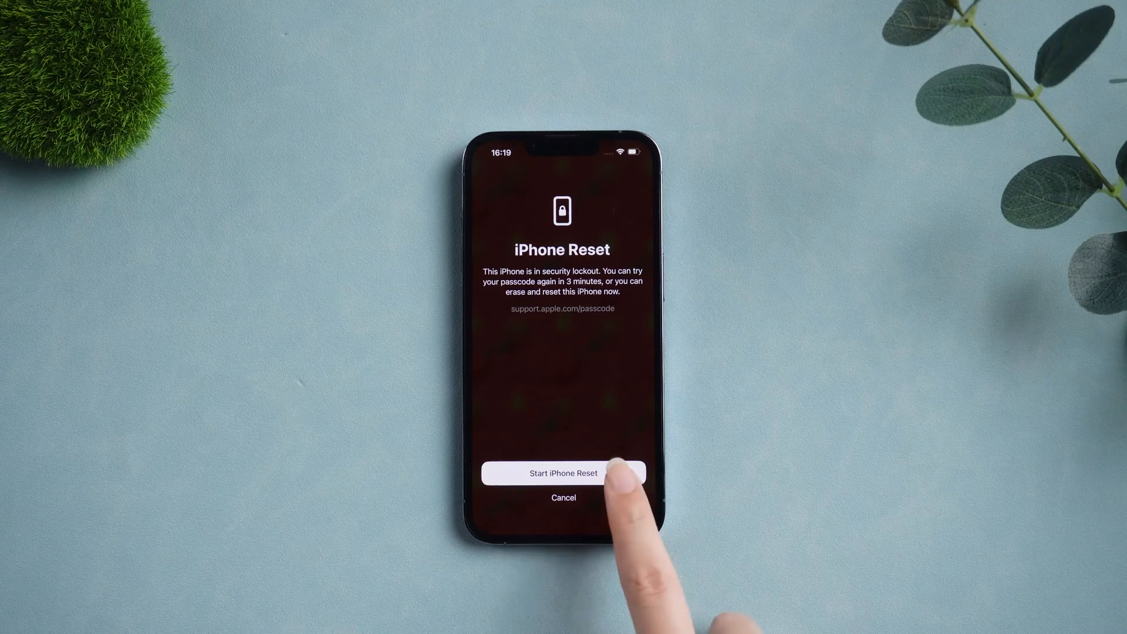
click(563, 473)
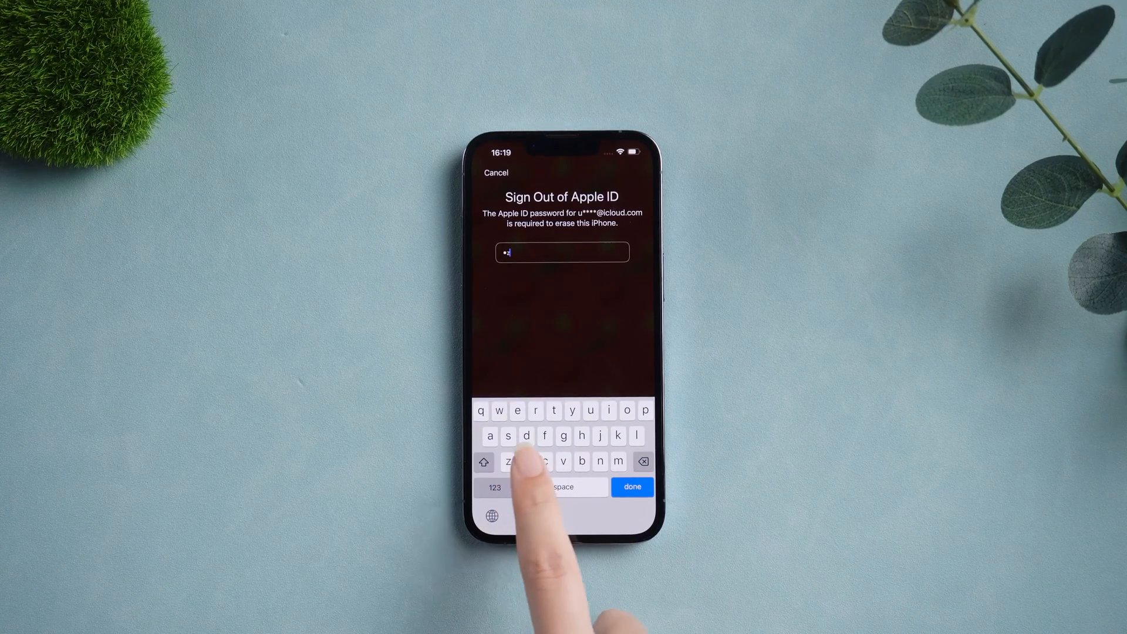
click(632, 486)
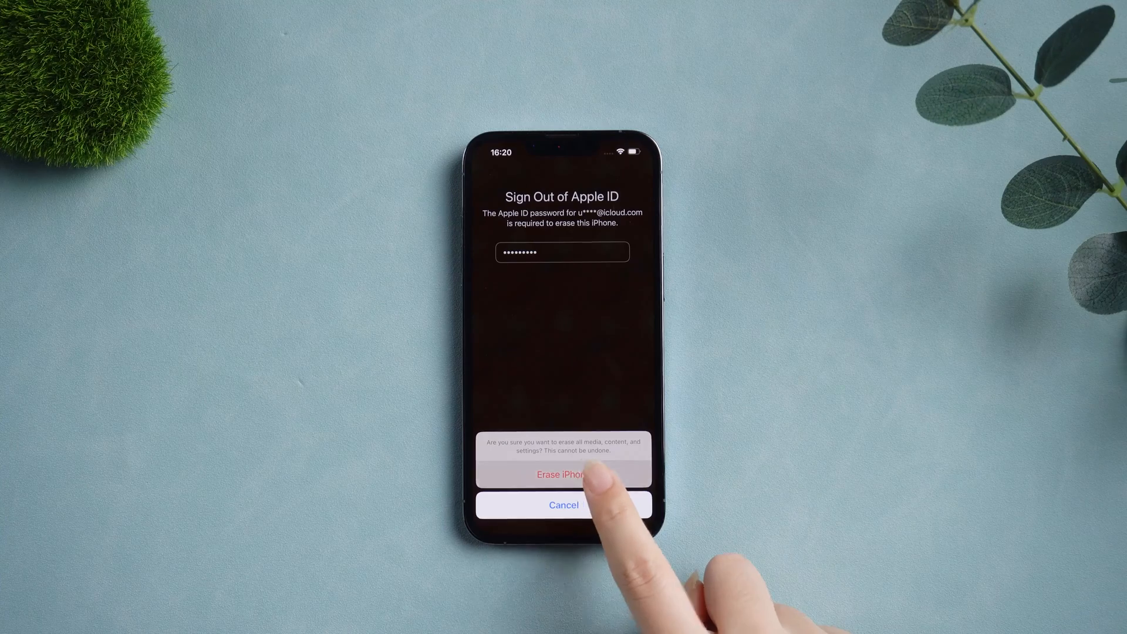
click(562, 473)
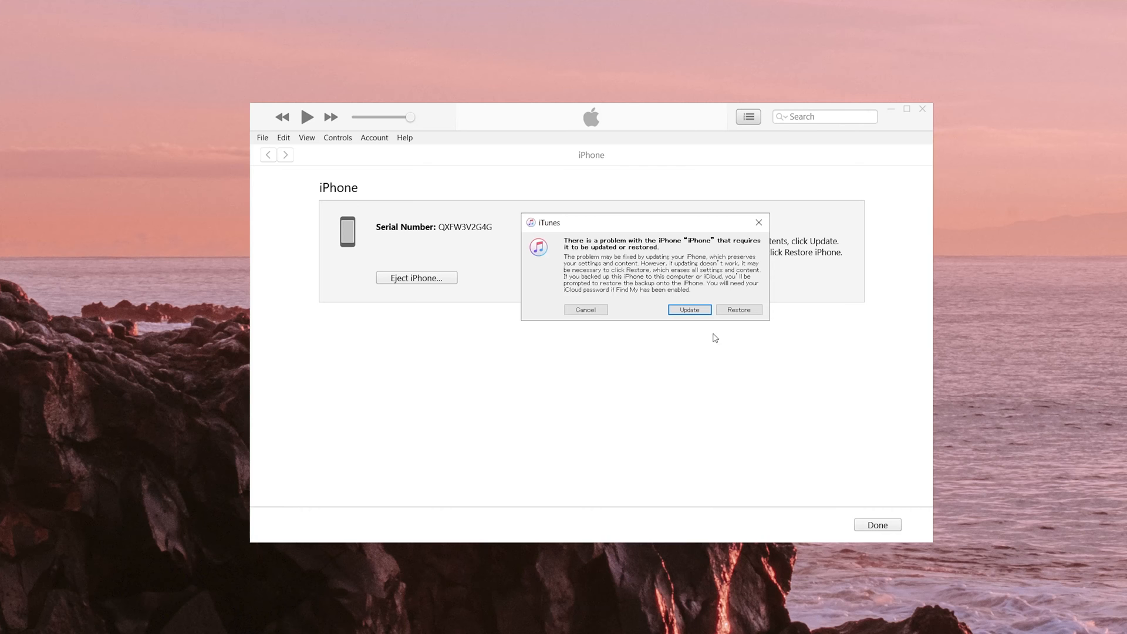
Choose Restore and Update so iTunes downloads the iPhone software for a factory restore
click(739, 310)
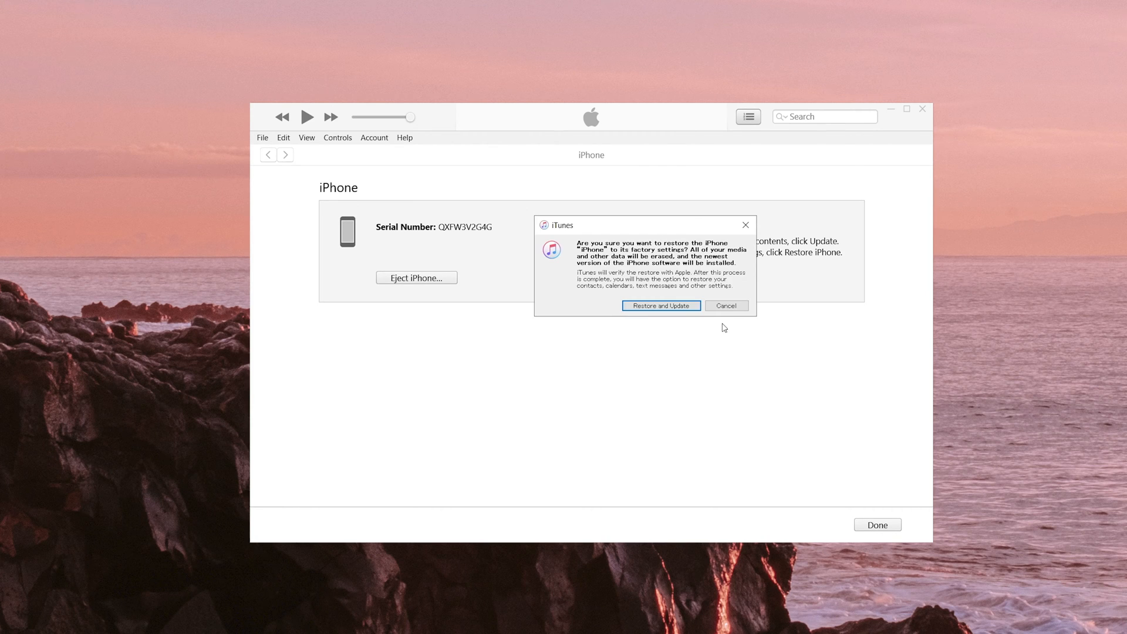
click(660, 306)
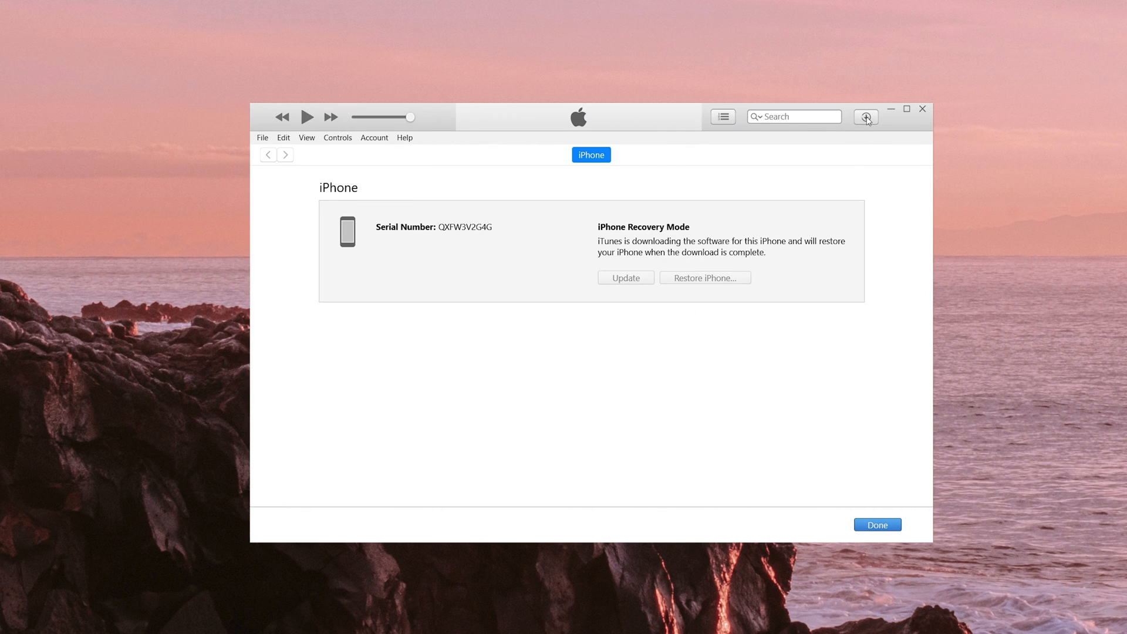
click(867, 117)
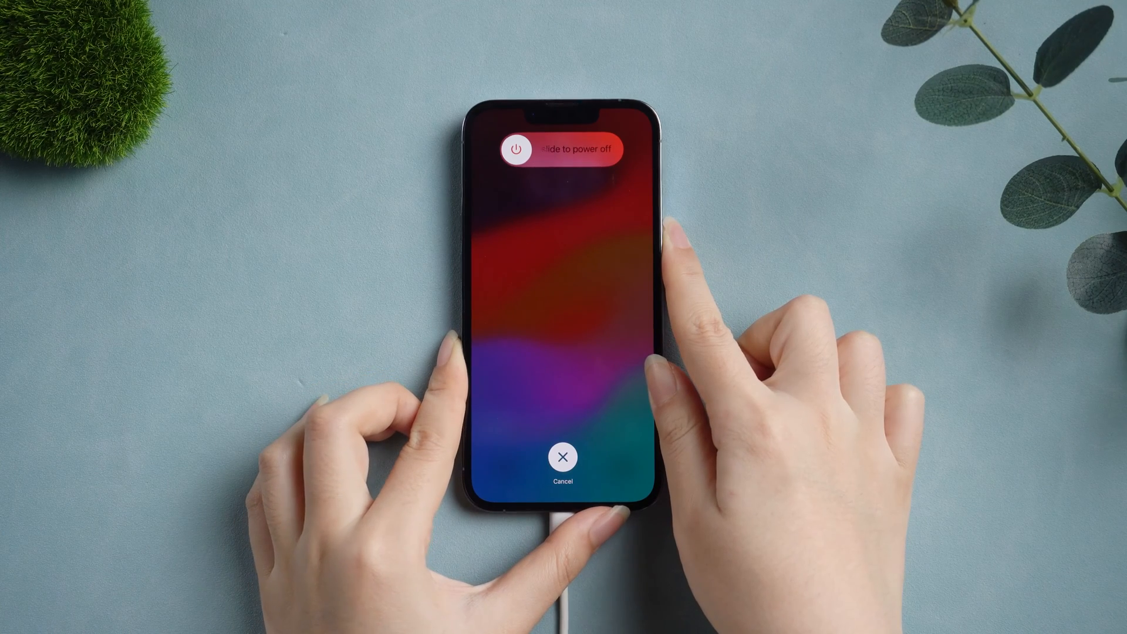
Slide to power off the iPhone and put it into recovery mode
drag(518, 149, 614, 150)
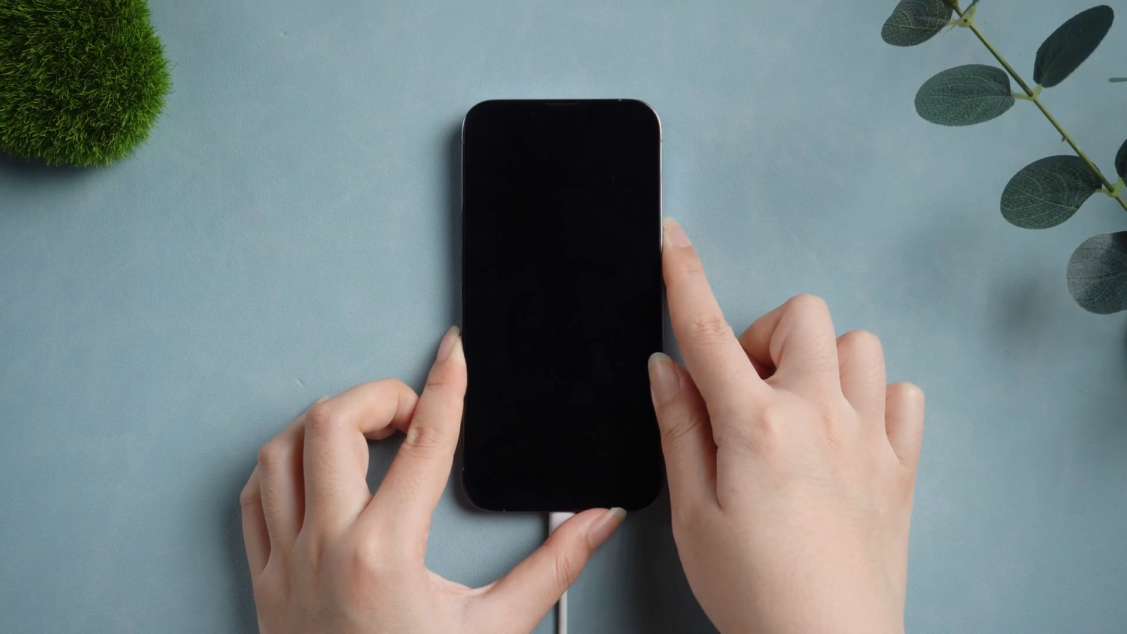
click(661, 237)
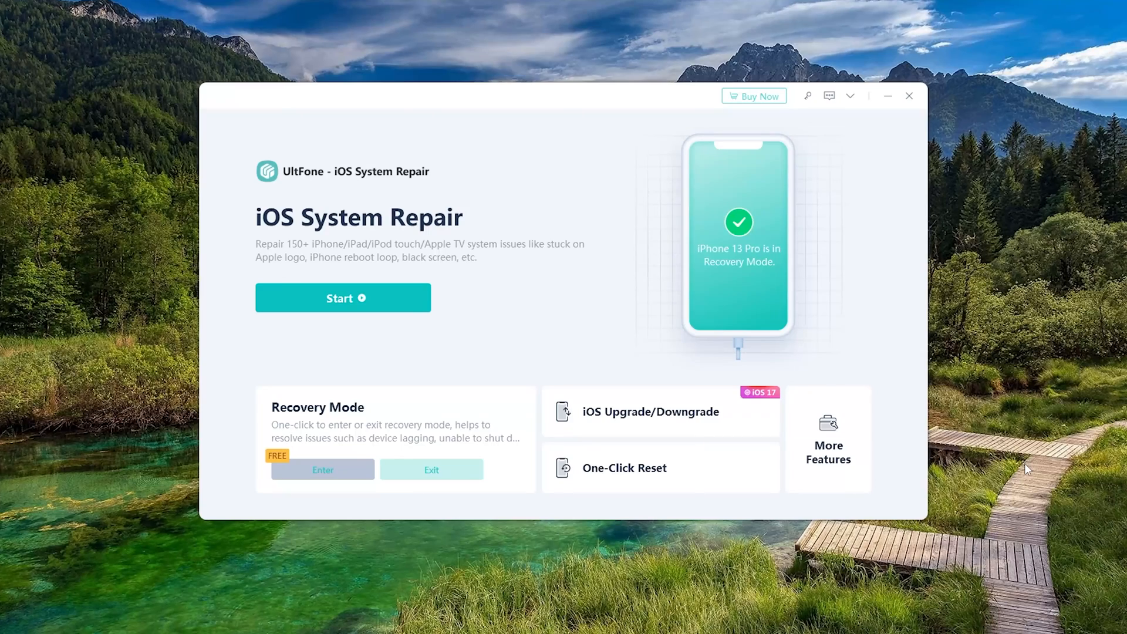
mouse_move(936, 492)
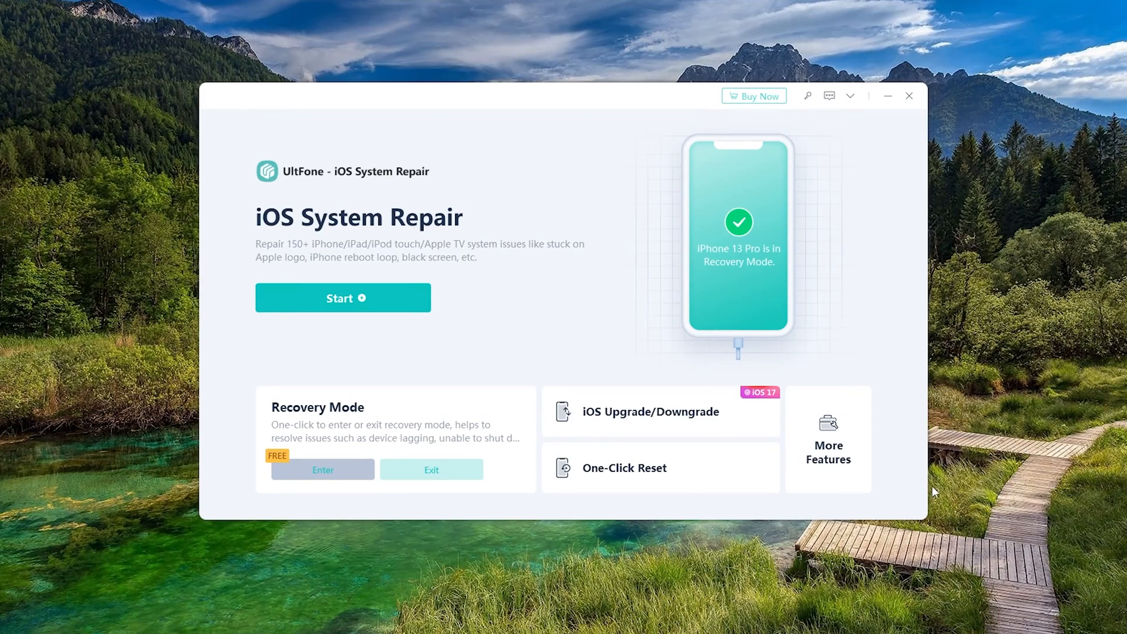
Run One-Click Reset's Factory Reset on the iPhone 13 Pro with firmware 17.1, confirming the data erase
click(625, 467)
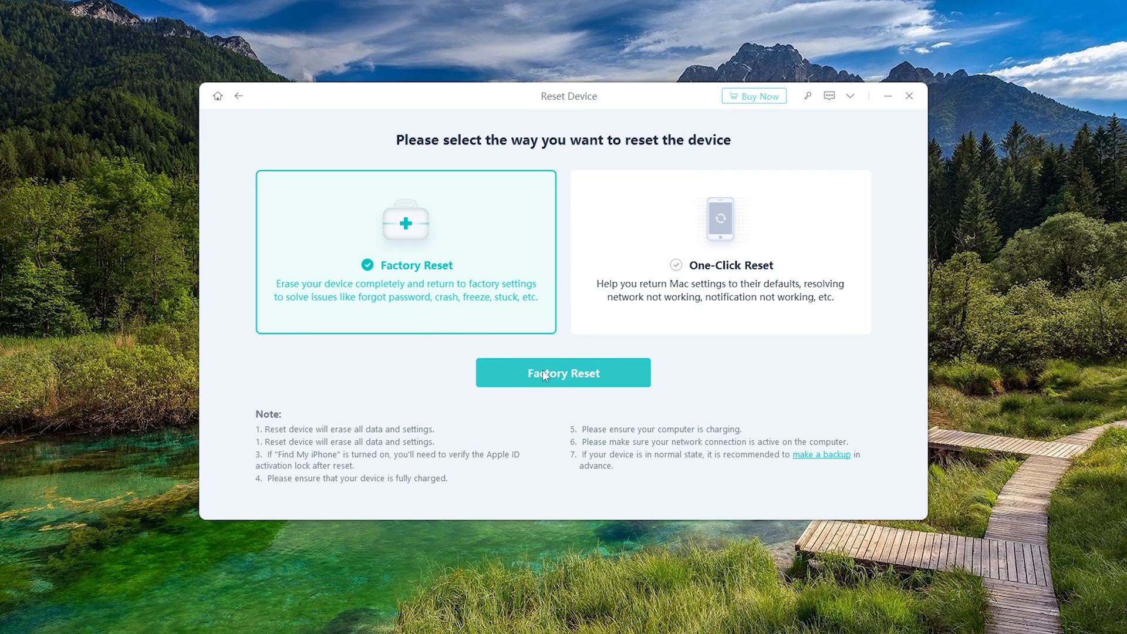
click(563, 372)
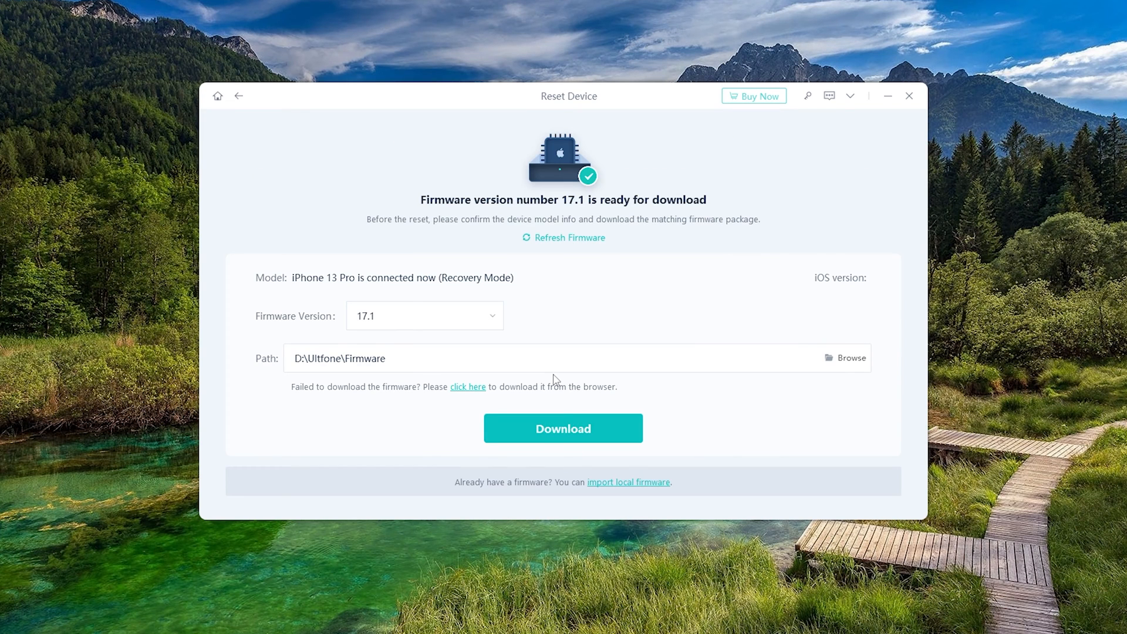
click(562, 429)
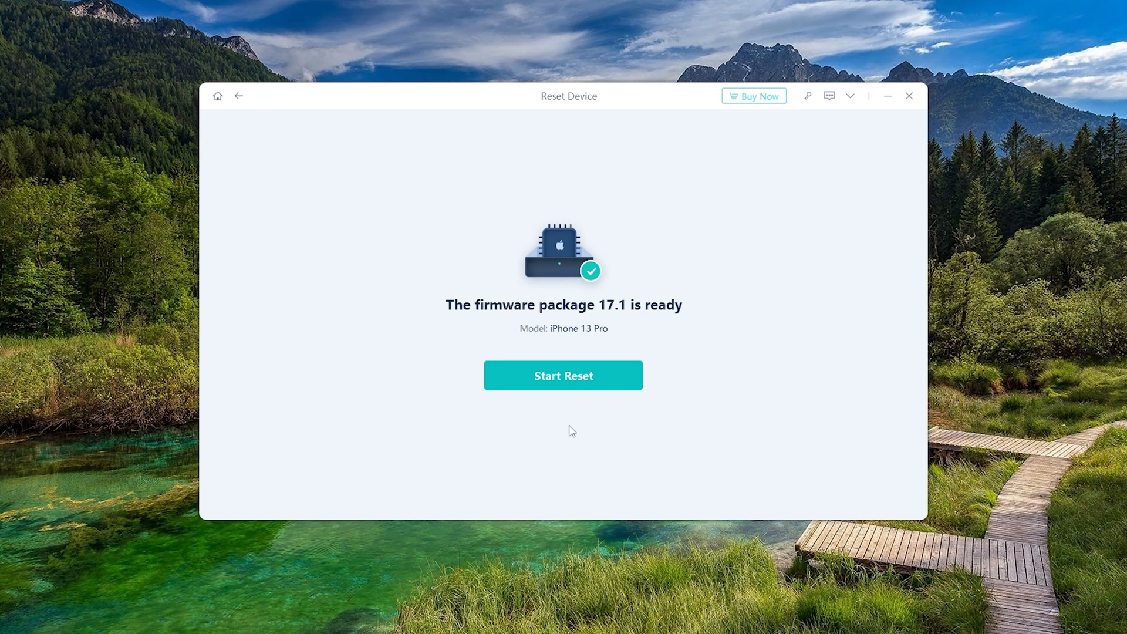
click(562, 375)
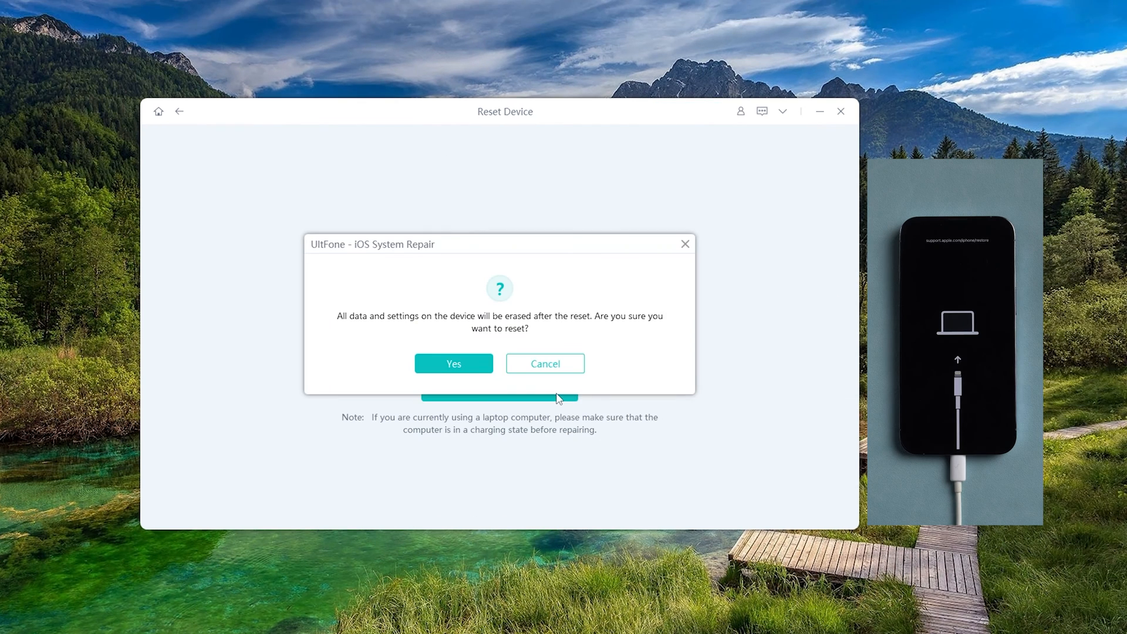
click(454, 363)
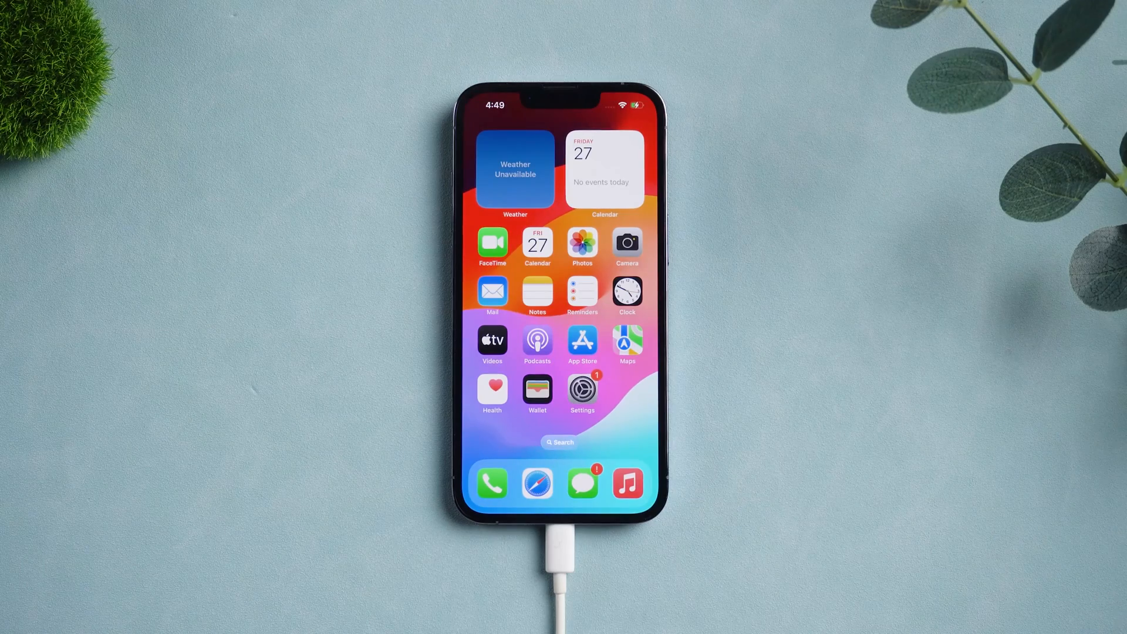
Swipe to the next home-screen page of the unlocked iPhone
scroll(left, 3)
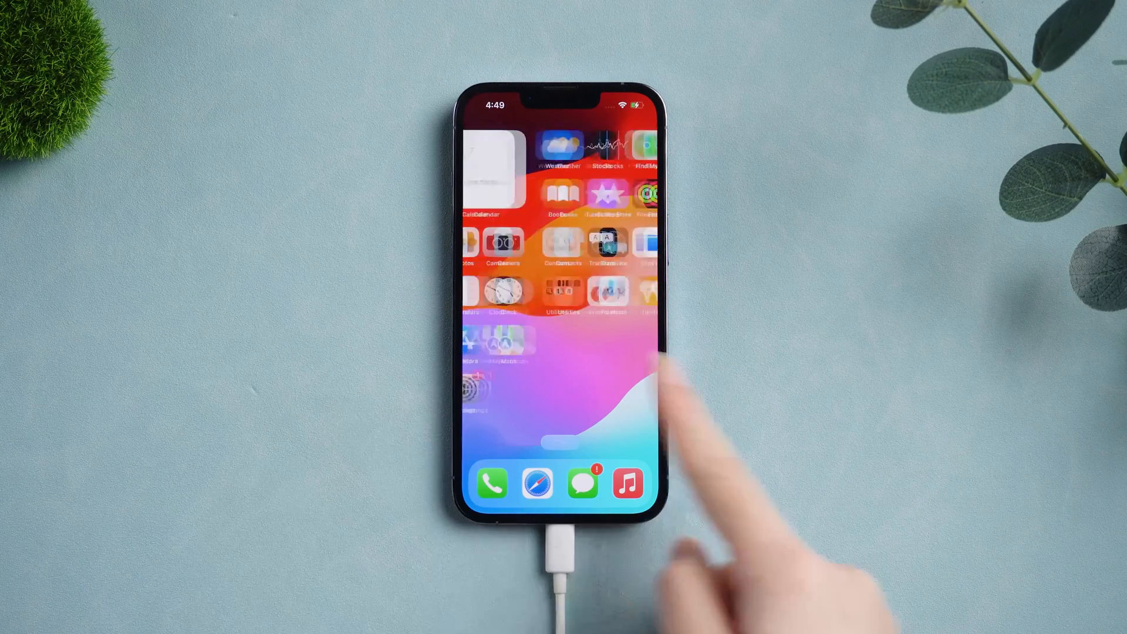